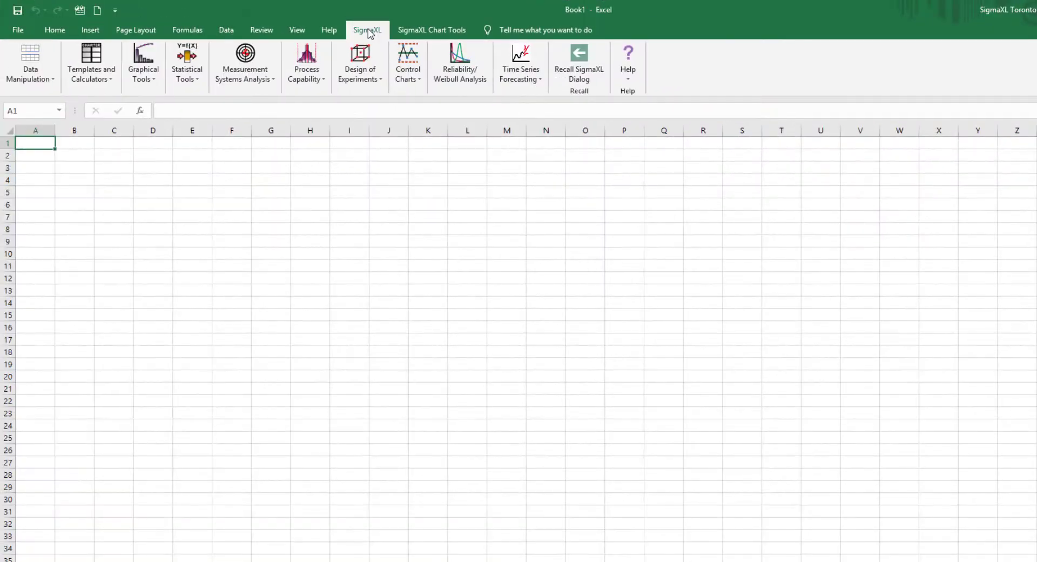
- Open Customer Data.xlsx from SigmaXL's Sample Data folder
left_click(628, 65)
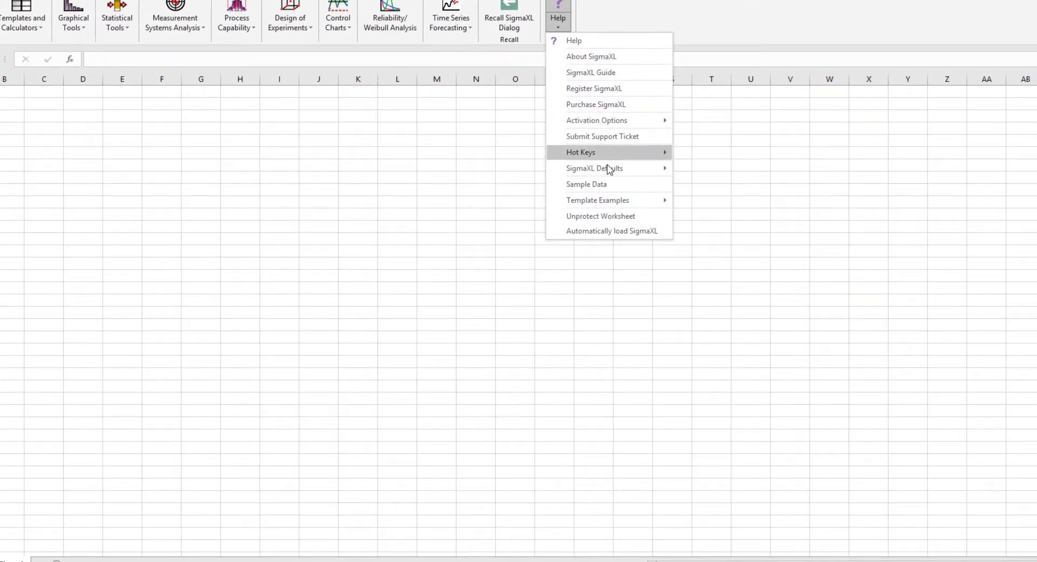
left_click(586, 184)
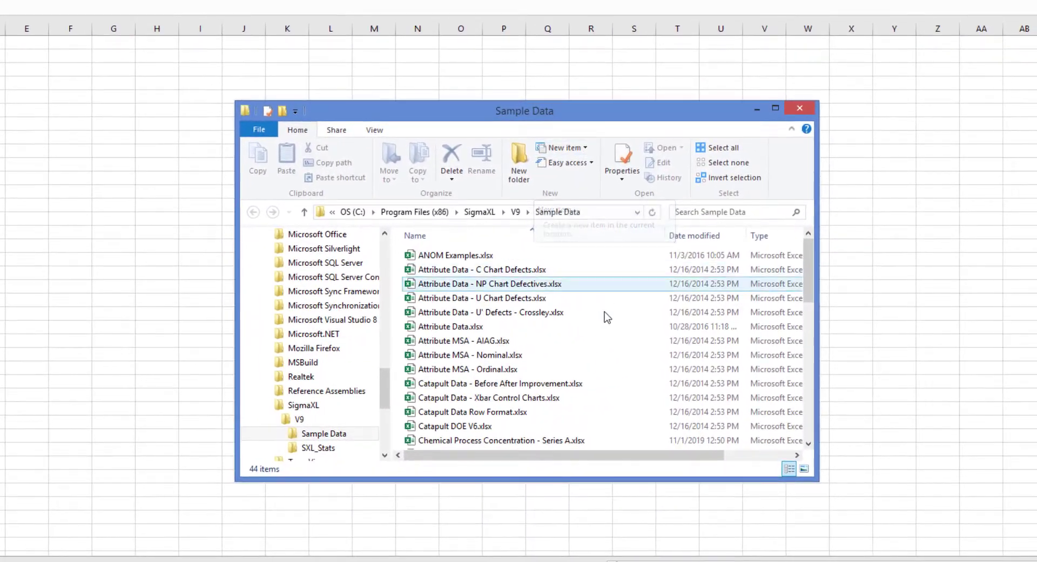
scroll("down", 3)
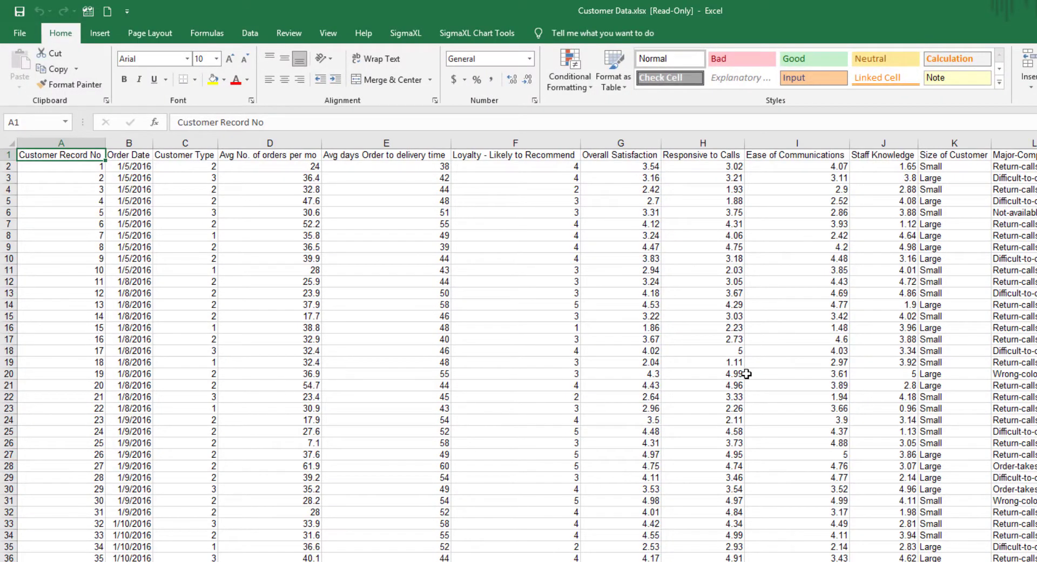
- Set up a Boxplots dialog: Overall Satisfaction as Y, Customer Type as X1, Show Legend on
left_click(406, 33)
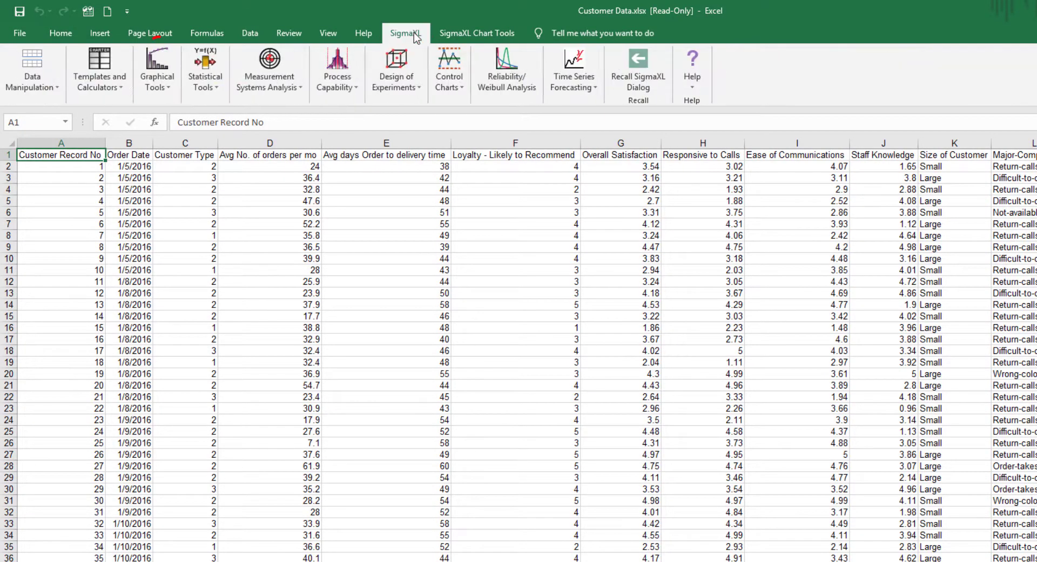
left_click(157, 71)
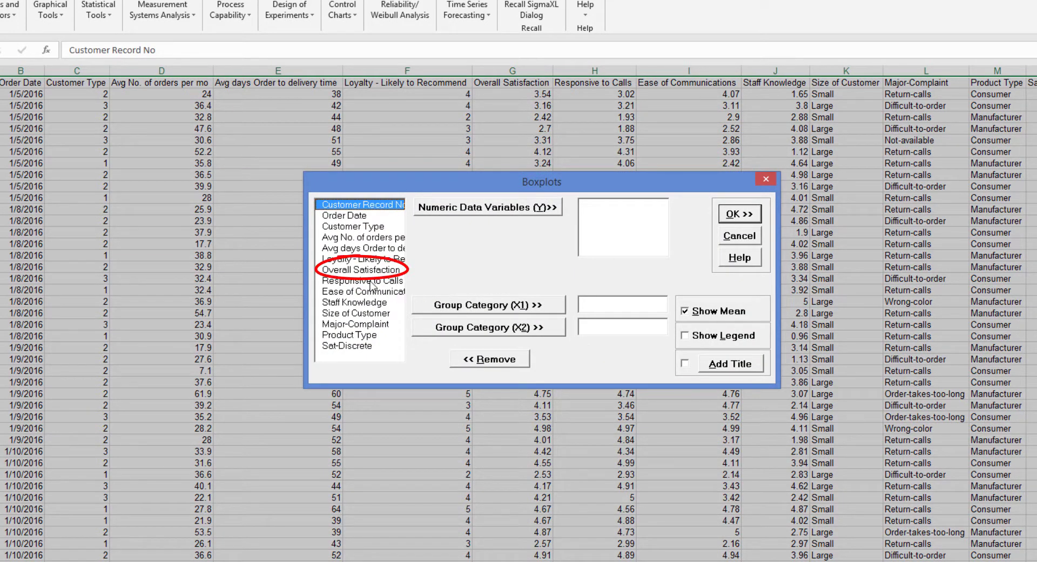
left_click(487, 207)
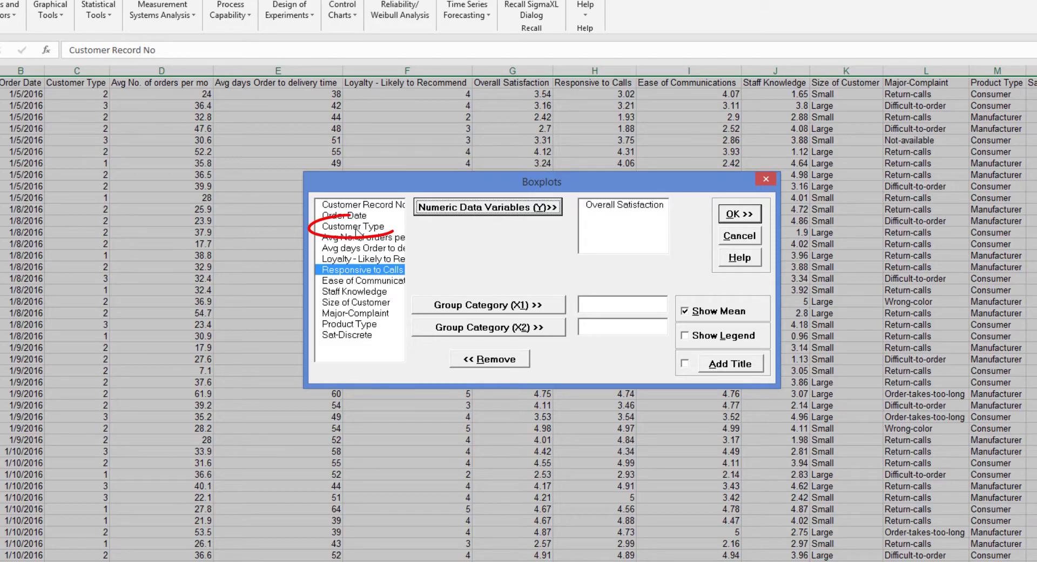
left_click(487, 304)
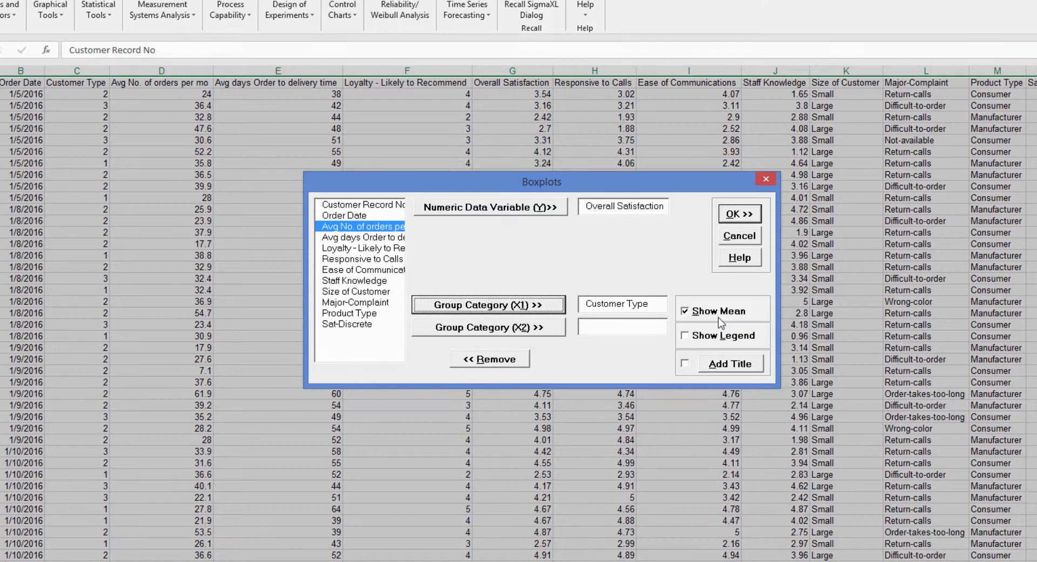
left_click(684, 335)
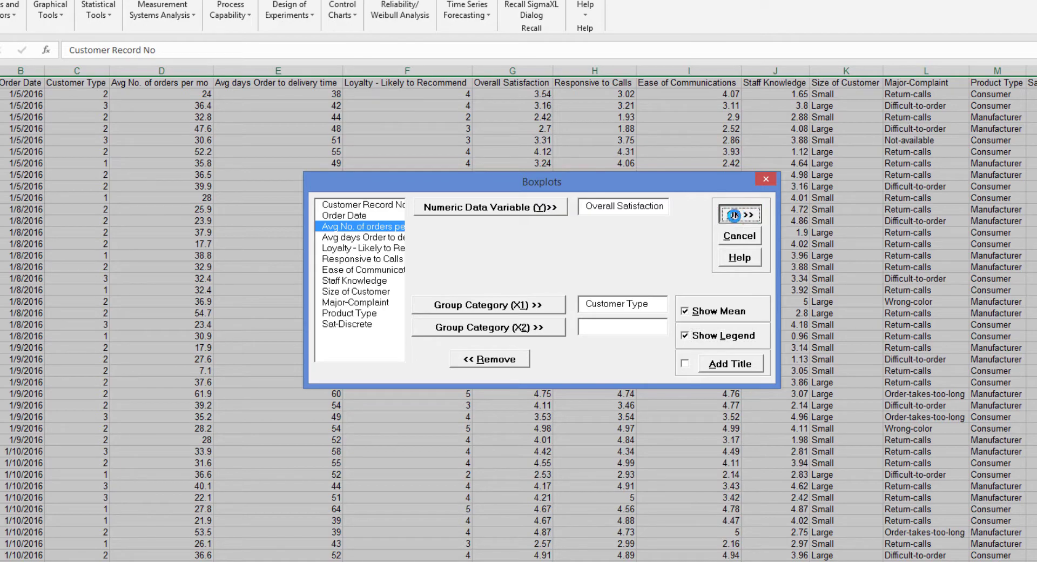
- Generate the Overall Satisfaction by Customer Type boxplot chart sheet, showing a type 2 outlier
left_click(739, 213)
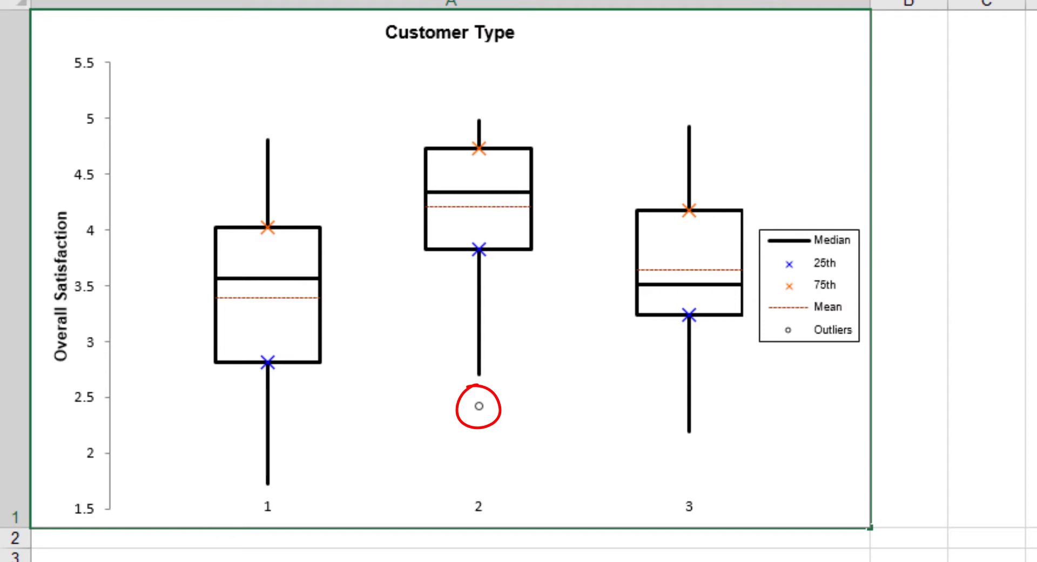
left_click(478, 407)
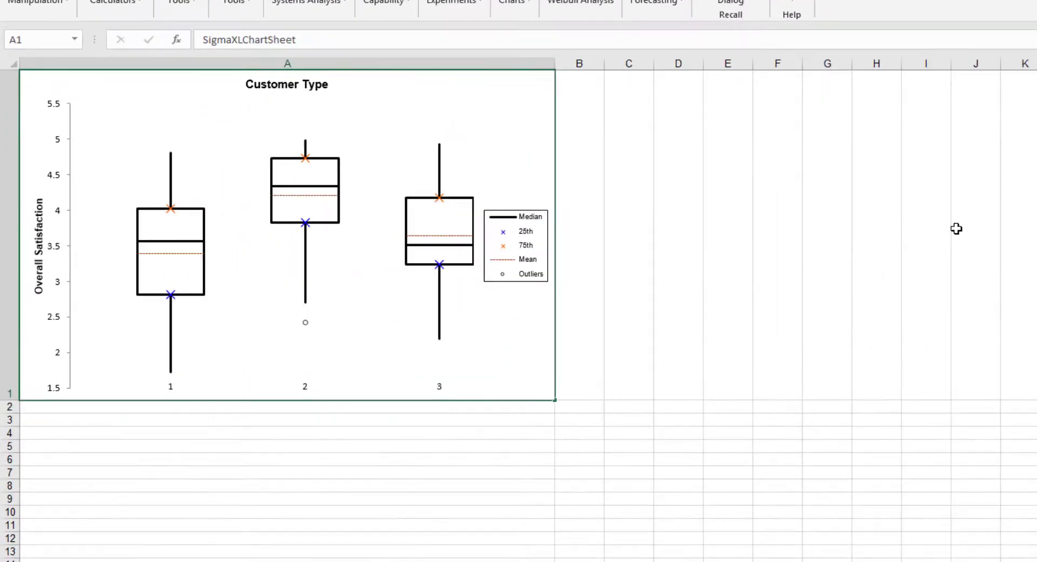
- Format the vertical Overall Satisfaction axis to a minimum of 1 and maximum of 5
left_click(286, 238)
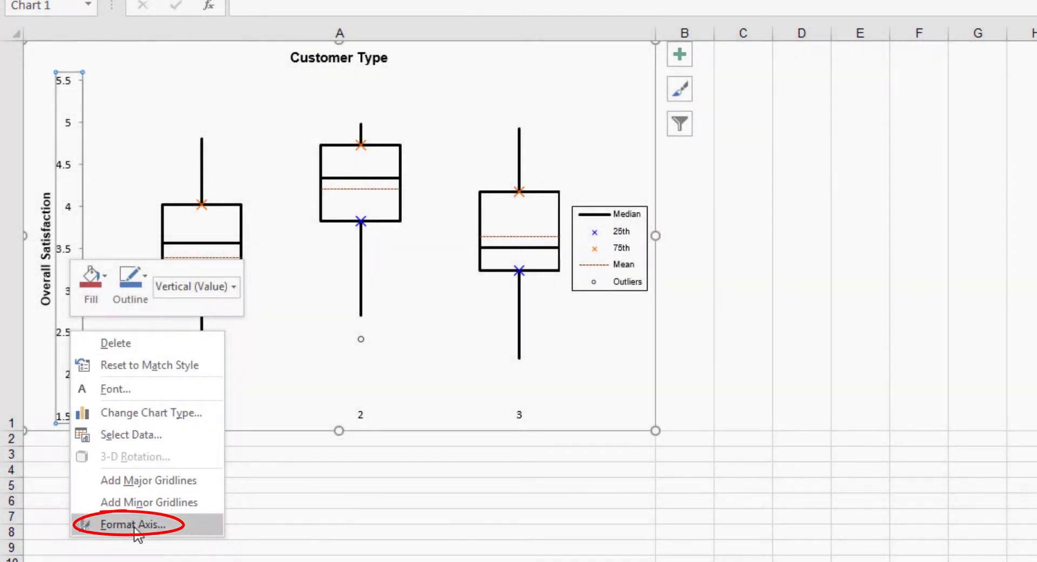
left_click(137, 524)
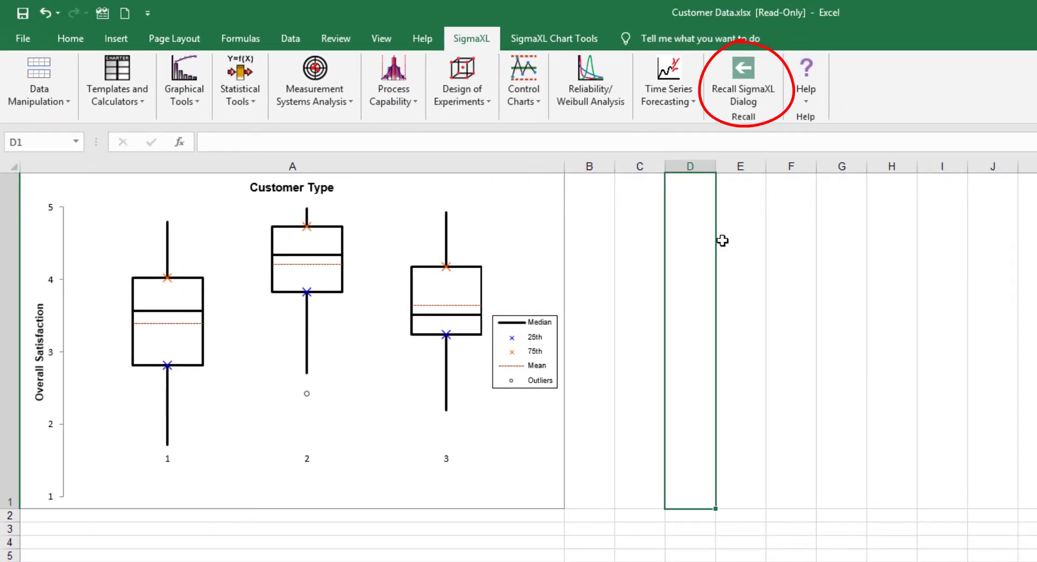
- Rerun the boxplot with Size of Customer as X2 and the legend turned off
left_click(742, 72)
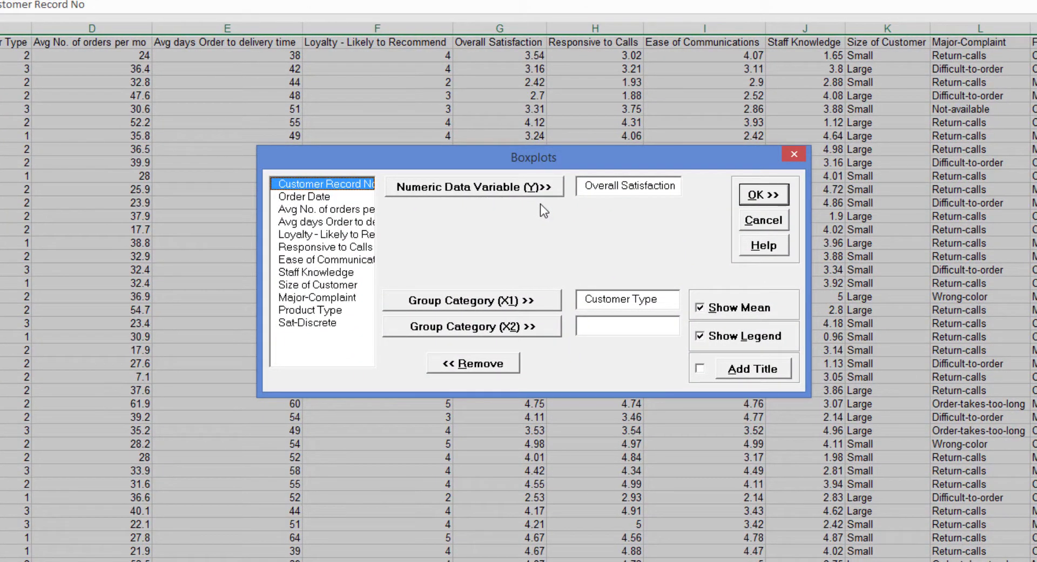
left_click(318, 285)
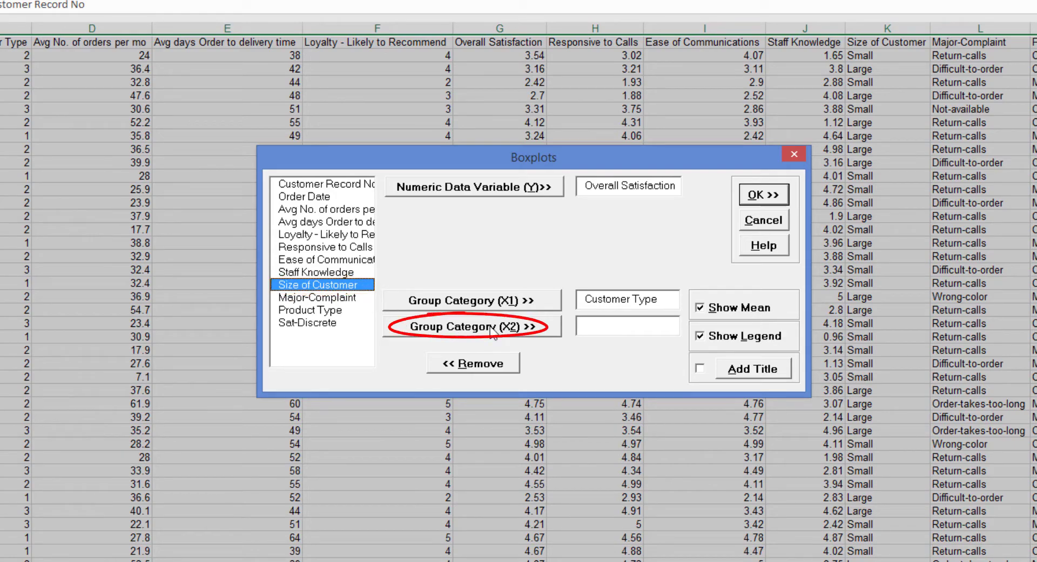
left_click(471, 326)
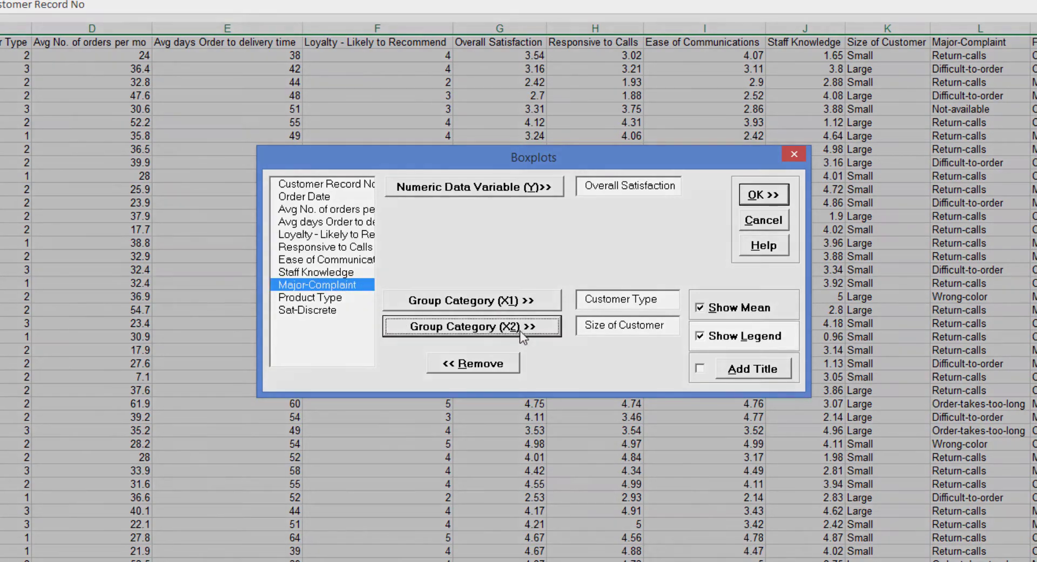
left_click(699, 336)
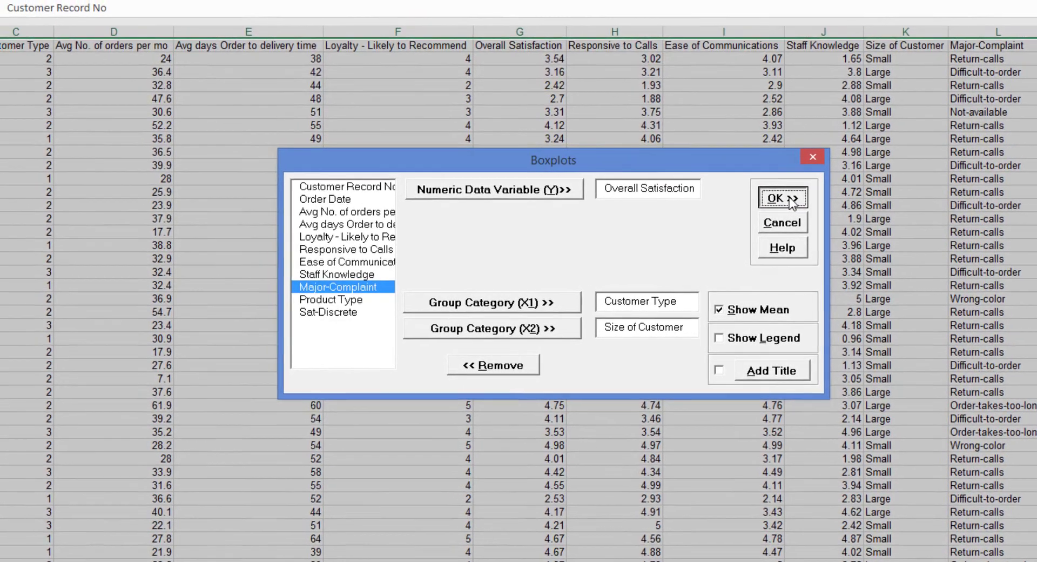
left_click(781, 199)
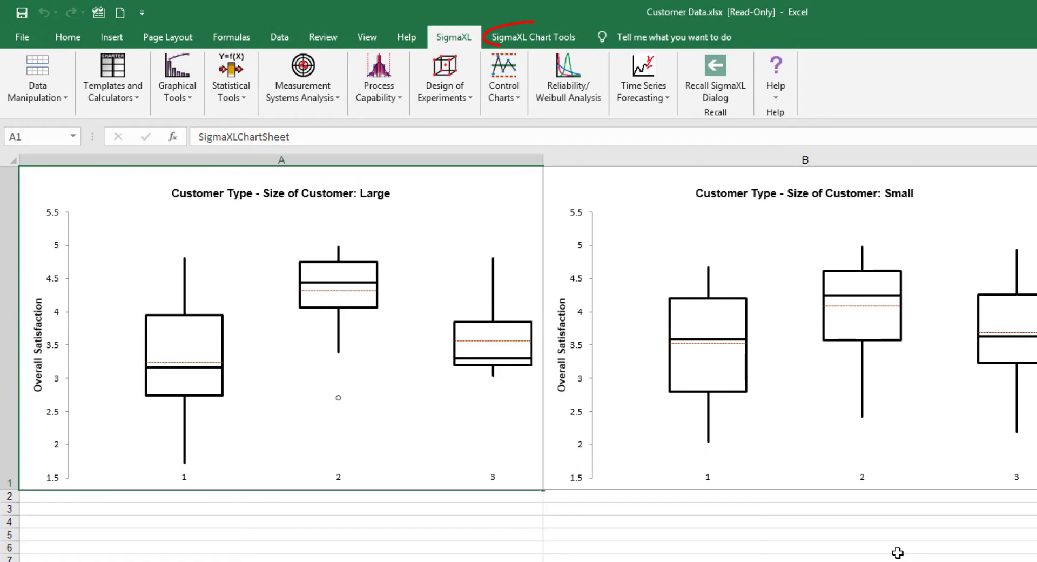
- Set every chart's Y-axis to maximum 5 and minimum 1 with Set Chart Y-Axis Max/Min
left_click(533, 38)
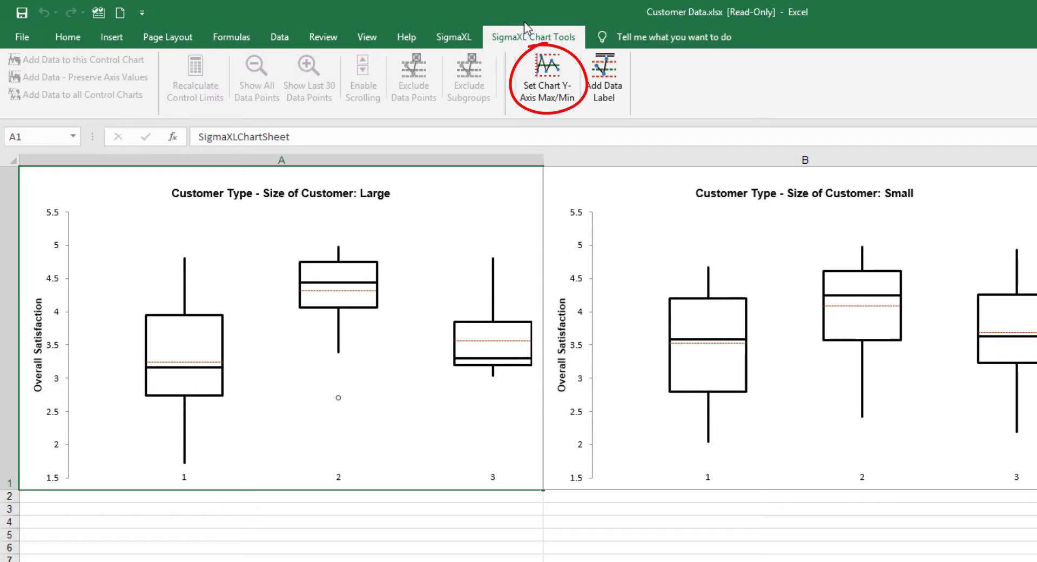
left_click(546, 80)
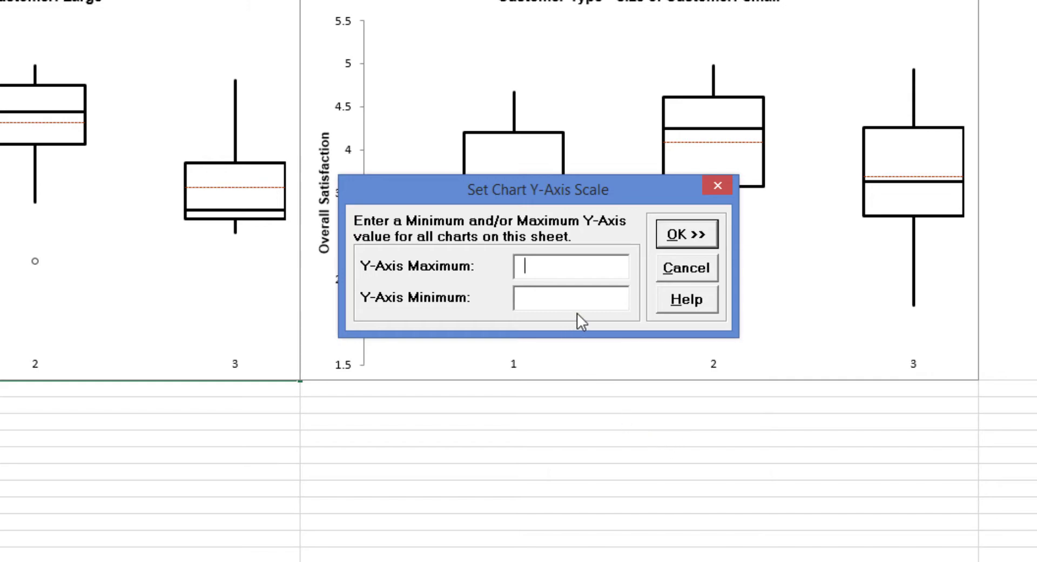
type("5")
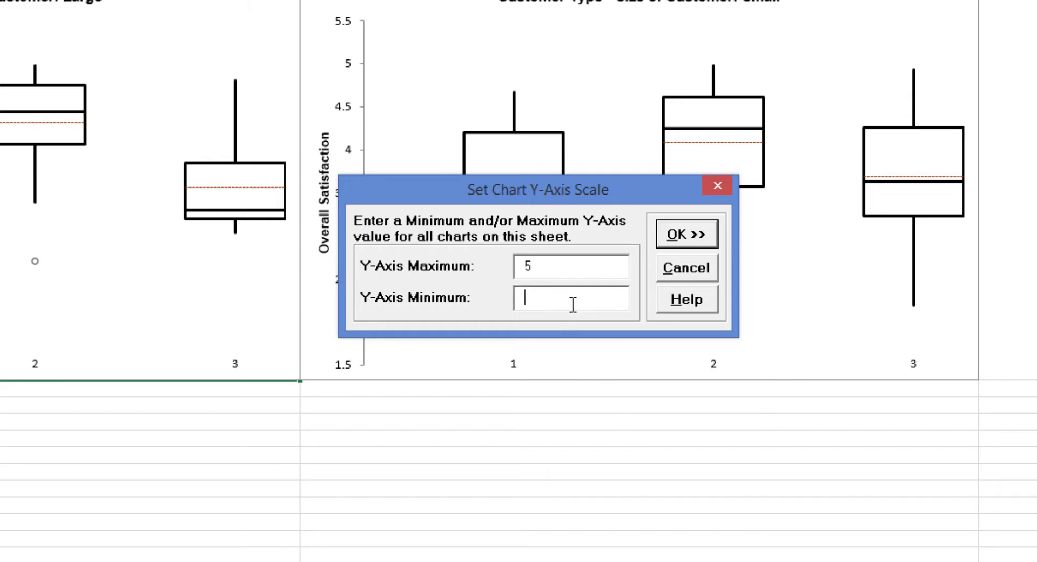
type("1")
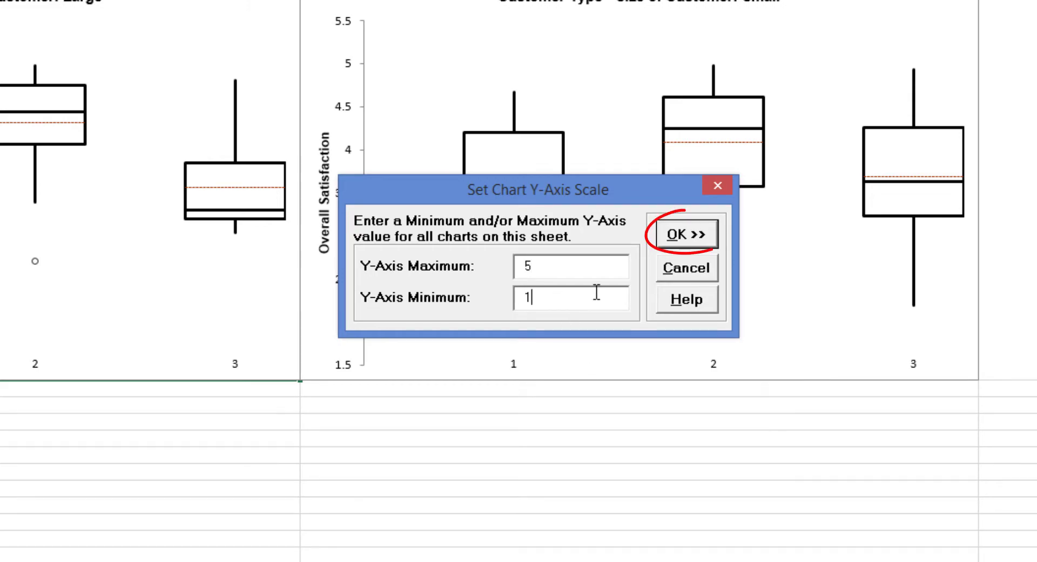
left_click(685, 234)
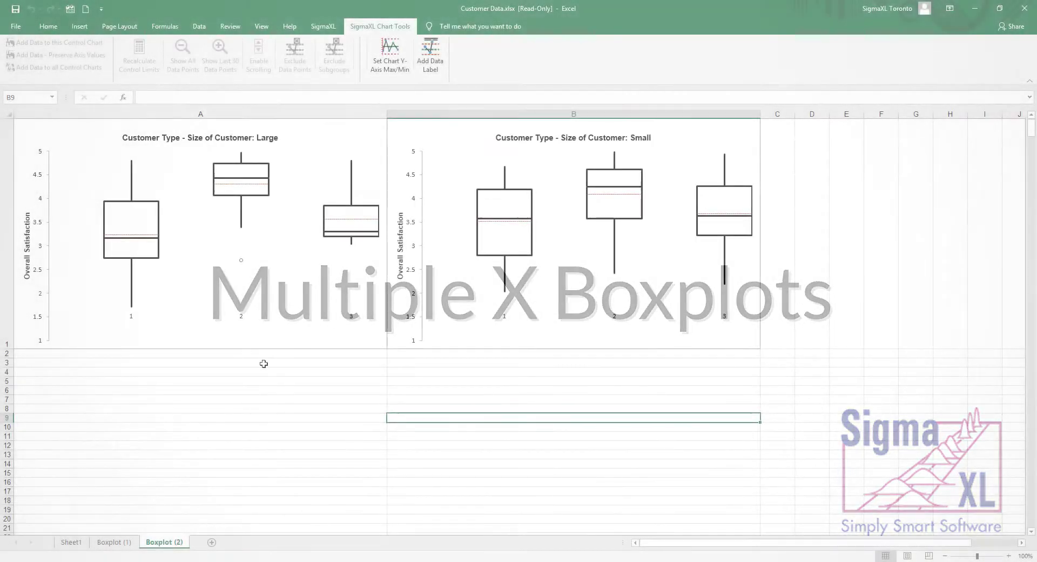
- Return to Sheet1 and launch Multiple X Boxplots on the customer data
left_click(71, 542)
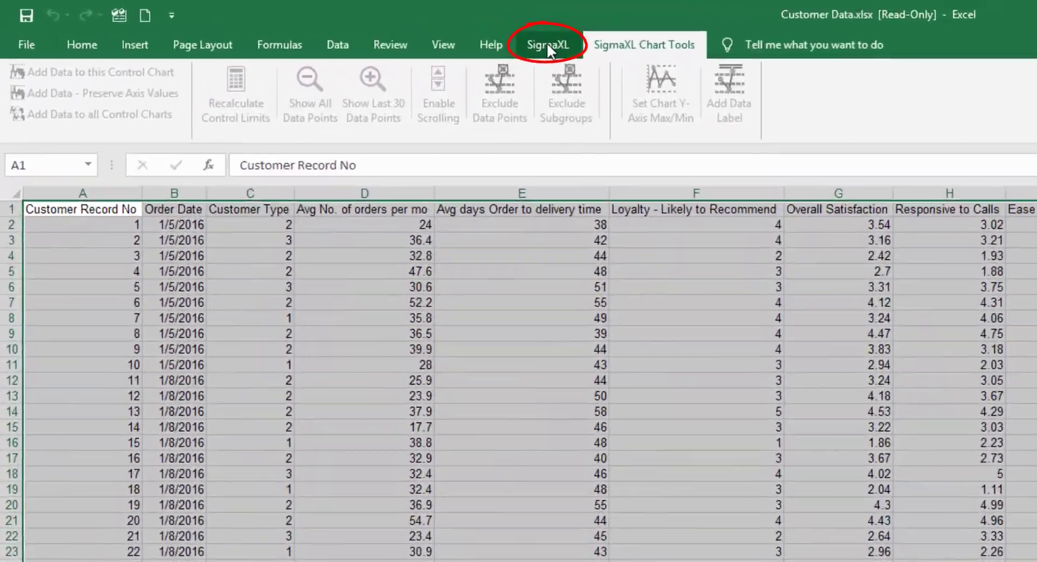
left_click(546, 44)
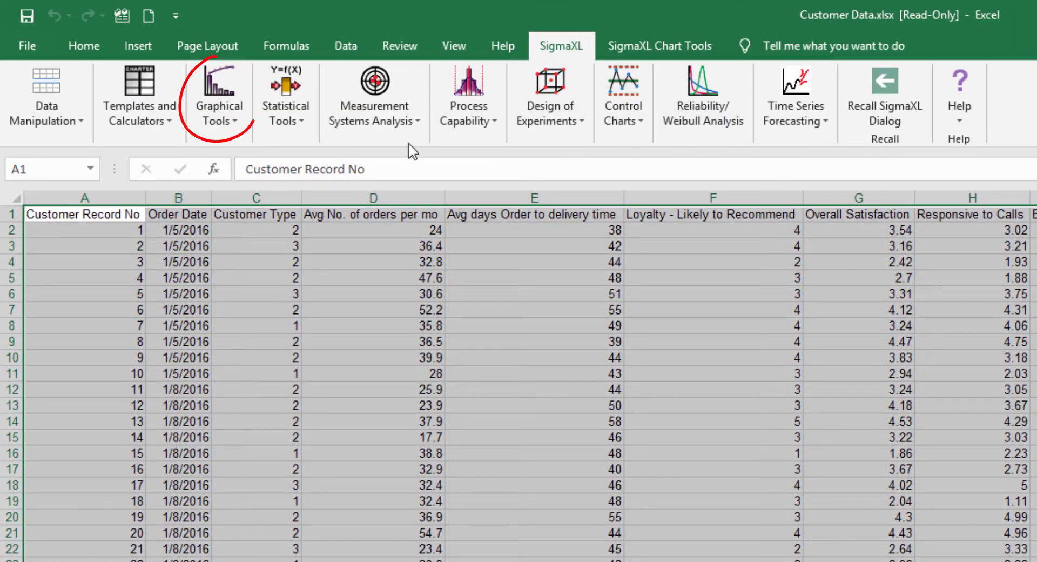
left_click(219, 96)
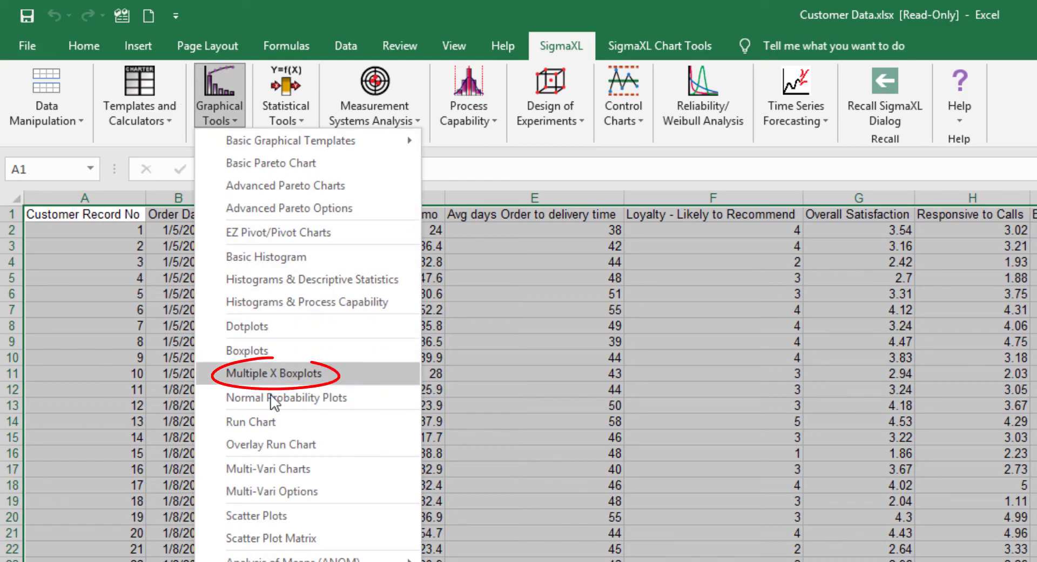
left_click(276, 374)
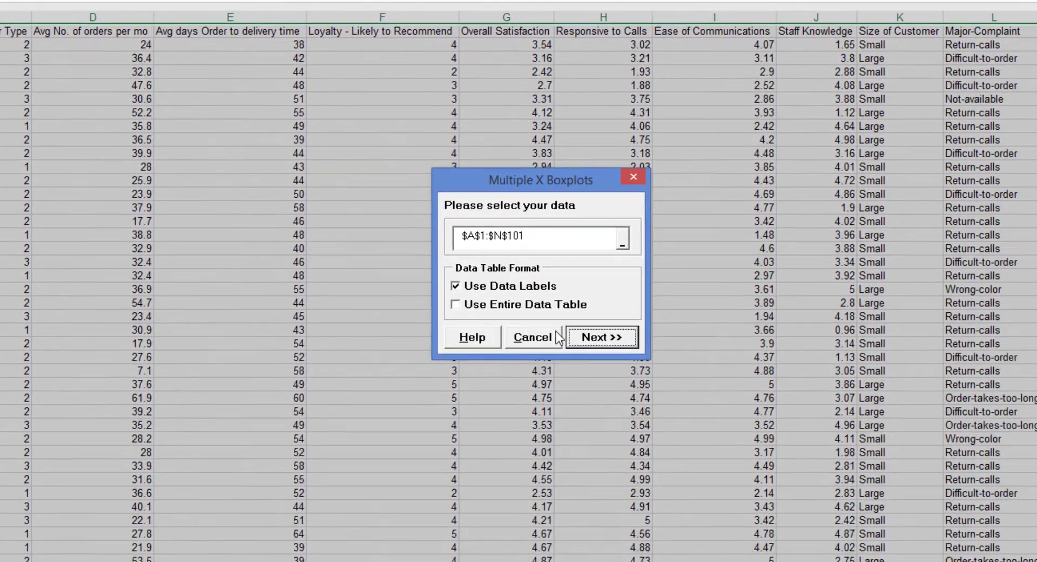
- Run Multiple X Boxplots of Overall Satisfaction by Customer Type, Size of Customer, Major-Complaint, Product Type
left_click(600, 337)
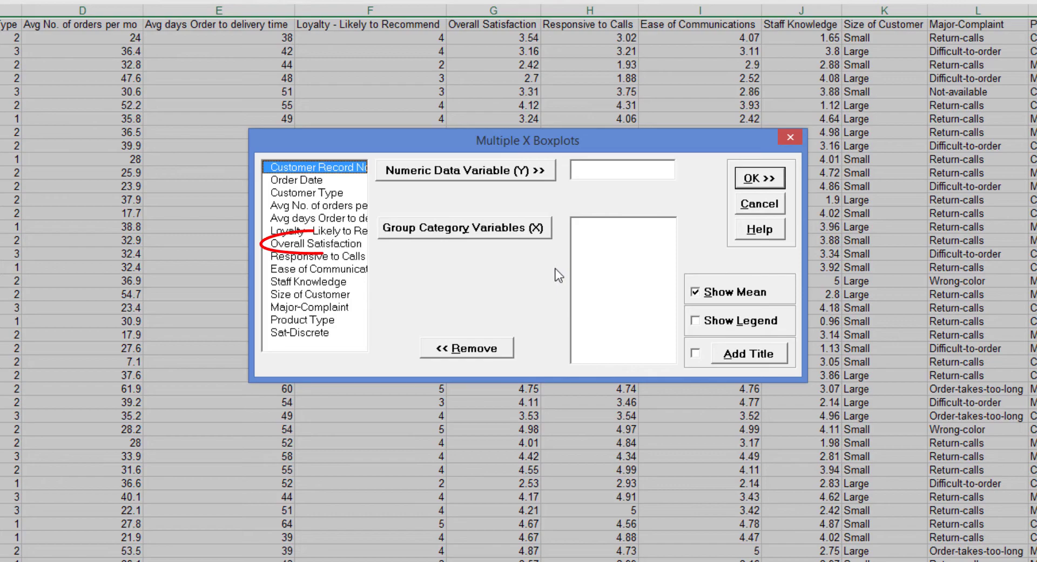
left_click(464, 170)
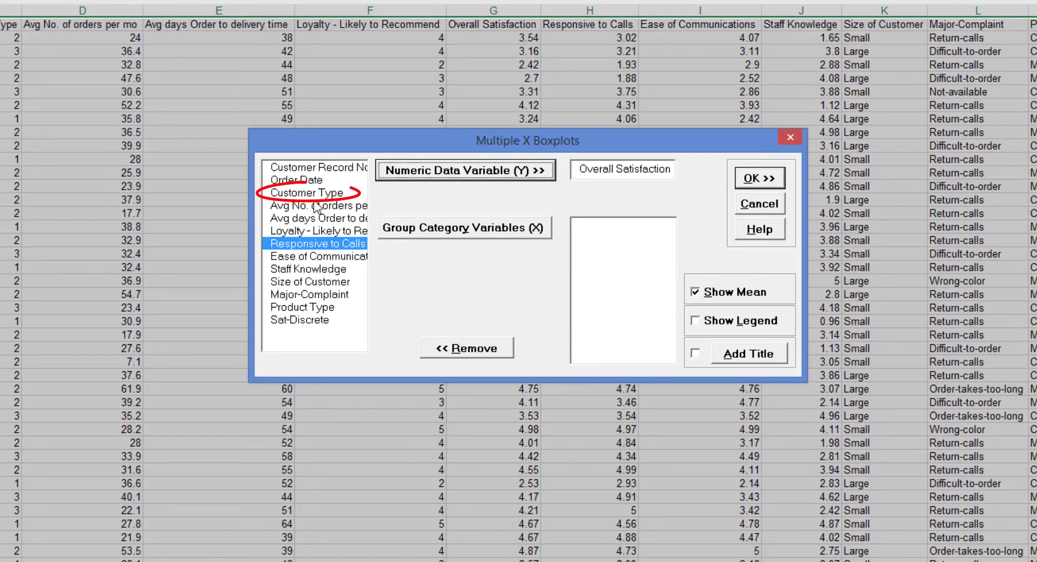
left_click(465, 227)
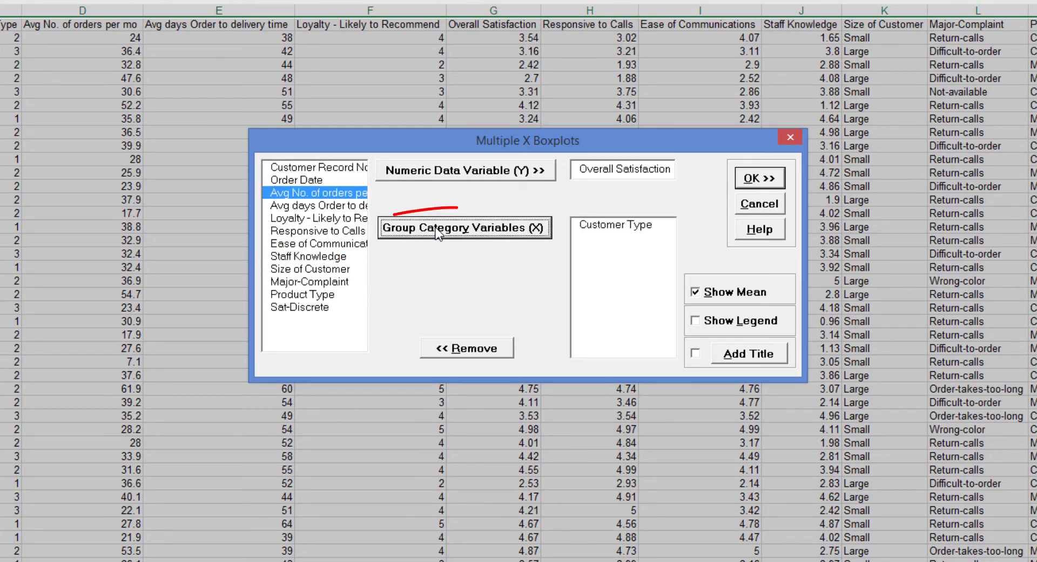
left_click(309, 268)
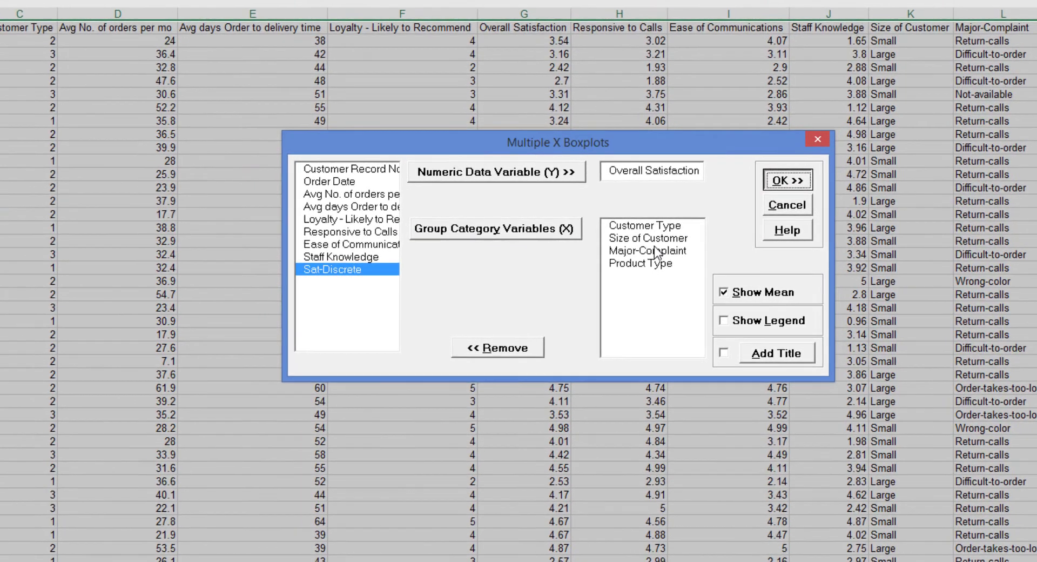
left_click(787, 180)
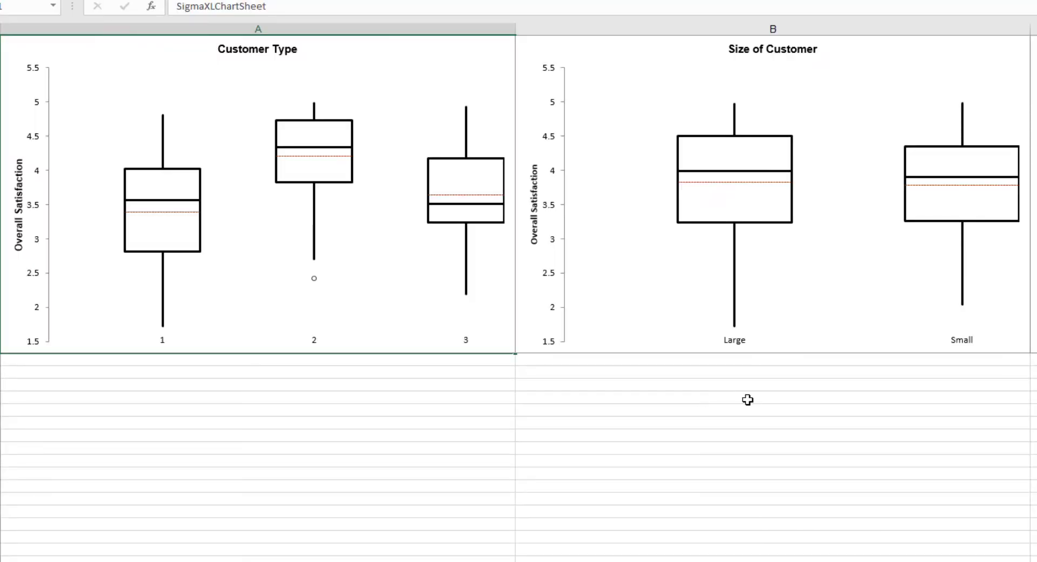